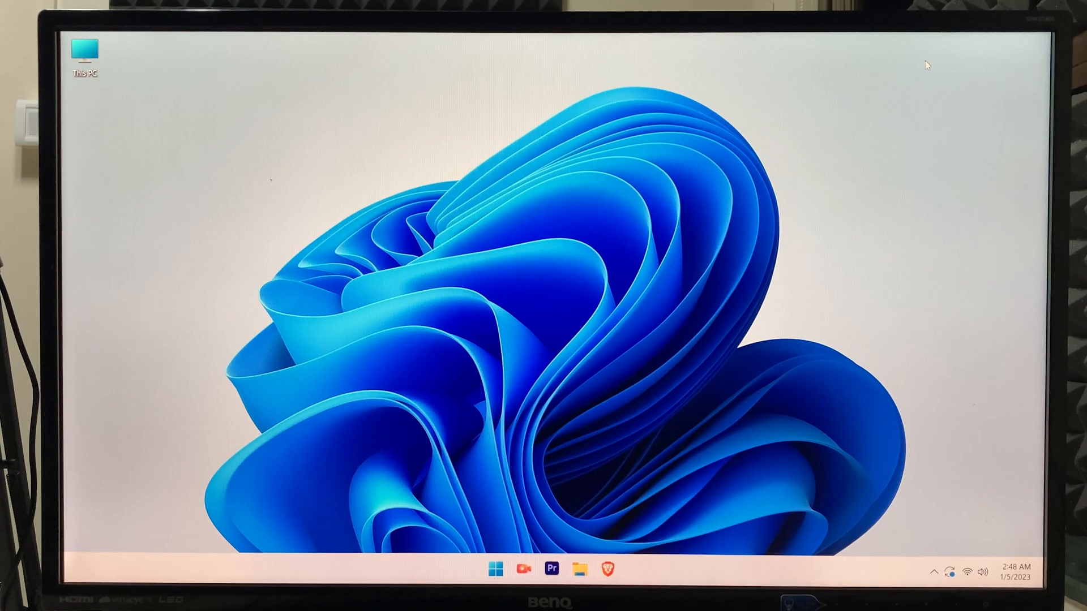
- Show the Windows 11 Start menu with pinned and recommended apps
{"action": "key", "text": "shift"}
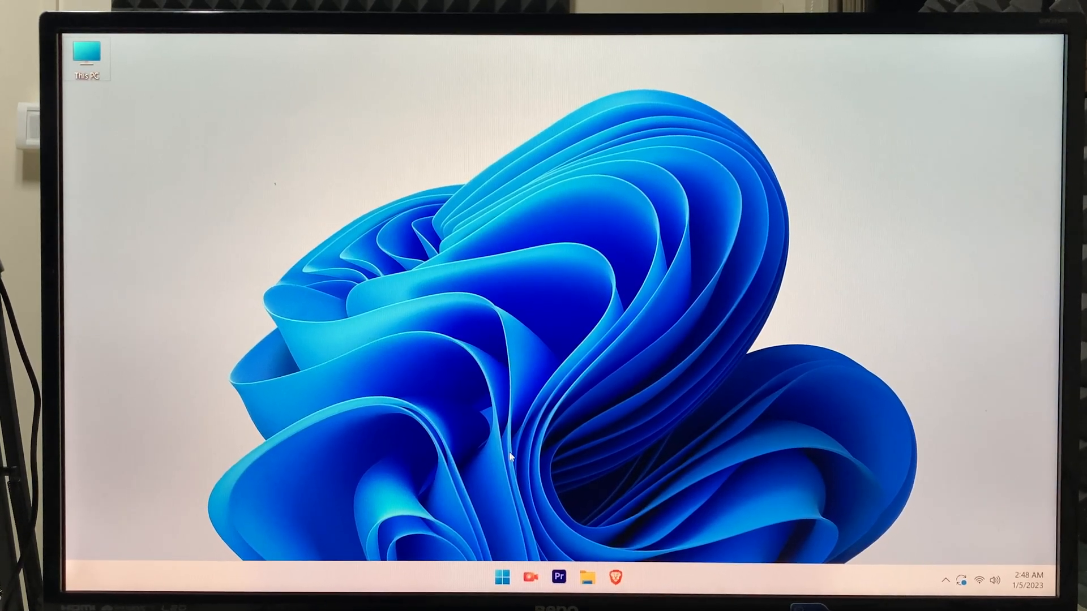
{"action": "left_click", "coordinate": [503, 576]}
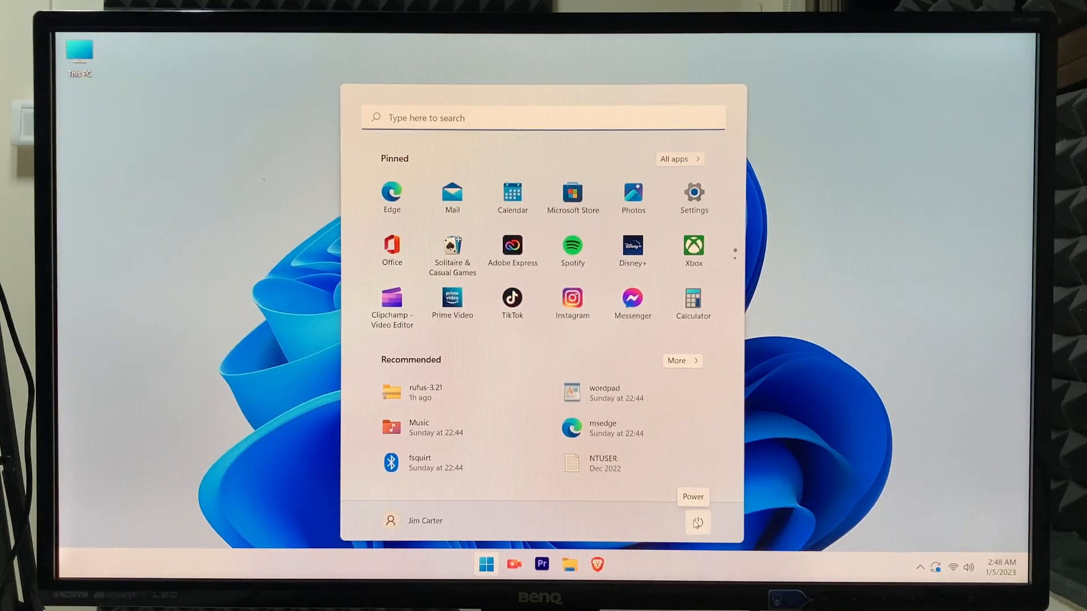
- Shift-restart the PC from the Power menu into recovery startup
{"action": "left_click", "coordinate": [698, 524]}
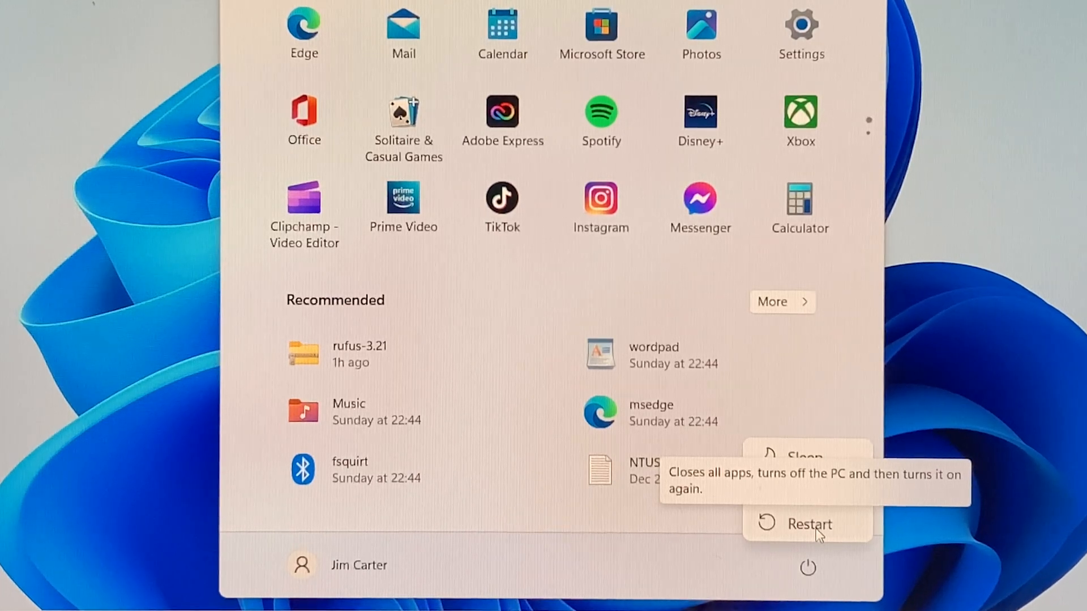
{"action": "left_click", "coordinate": [809, 525]}
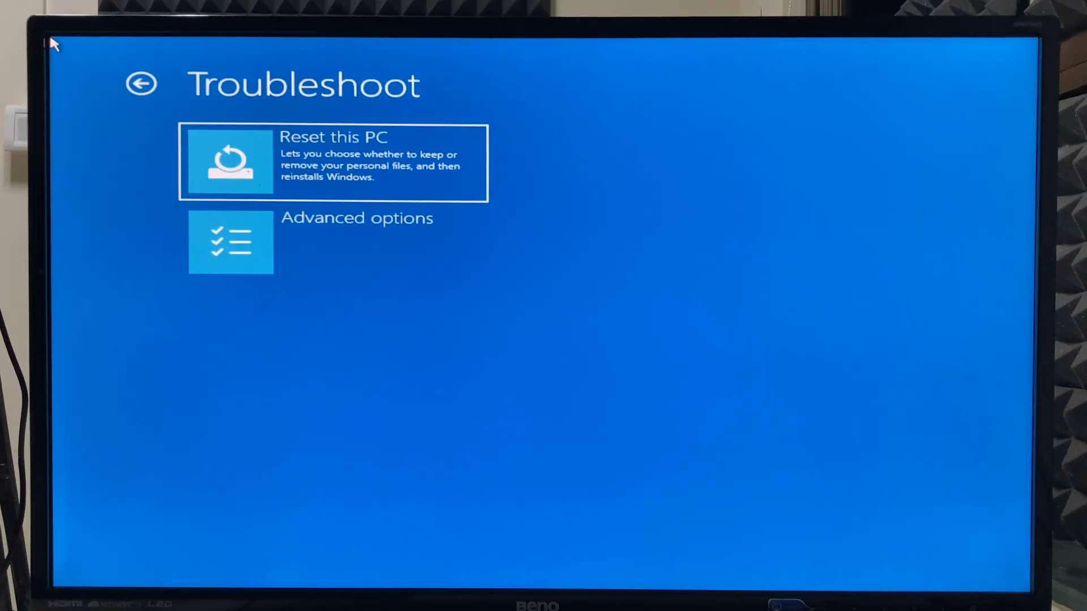
{"action": "mouse_move", "coordinate": [426, 237]}
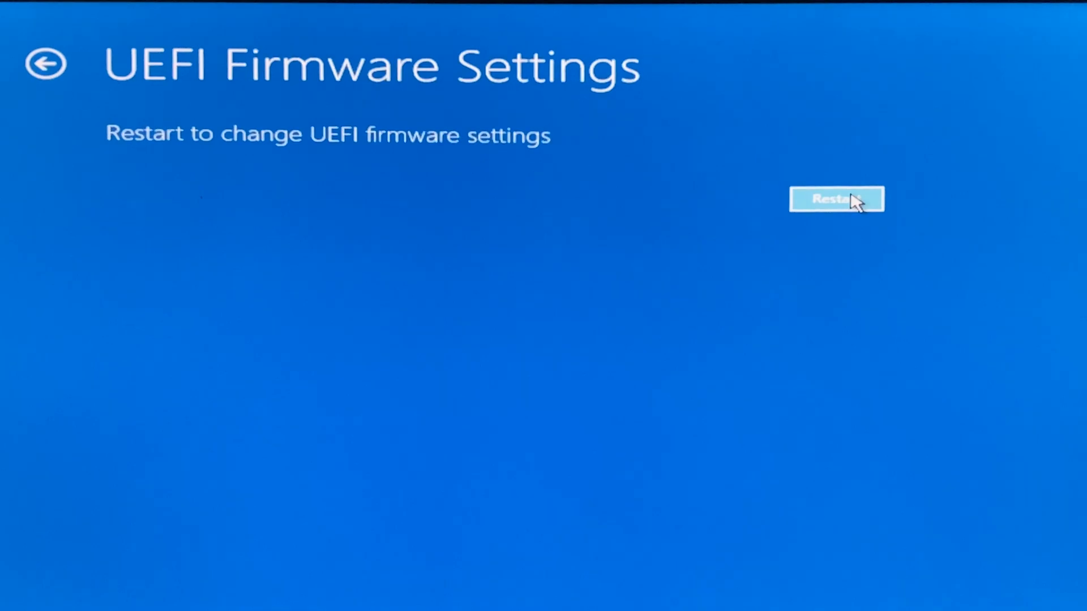
- Restart into UEFI Firmware Settings, landing on the MSI Click BIOS 5 home screen
{"action": "left_click", "coordinate": [838, 199]}
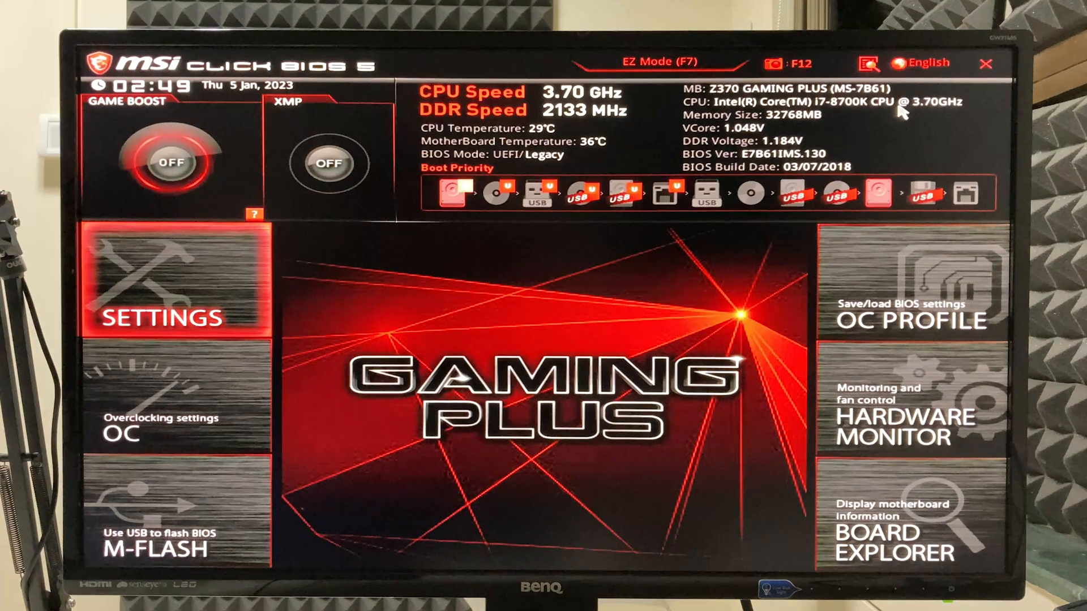
- Reach Security > Trusted Computing, where TPM Device Selection reads PTT
{"action": "left_click", "coordinate": [170, 284]}
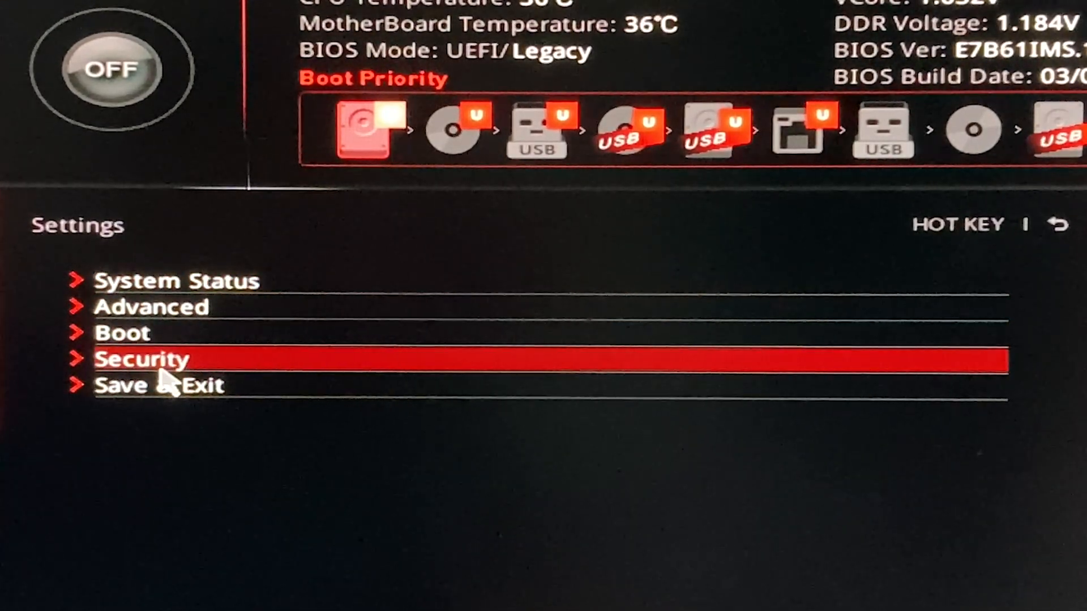
{"action": "left_click", "coordinate": [140, 359]}
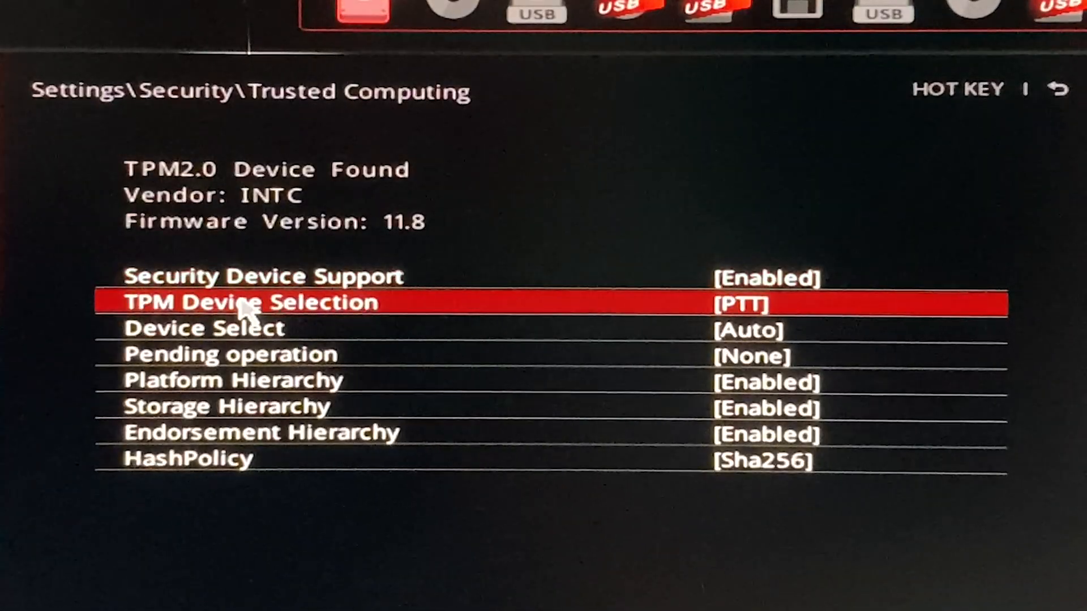
- Show the TPM Device Selection chooser listing dTPM and PTT
{"action": "key", "text": "Up"}
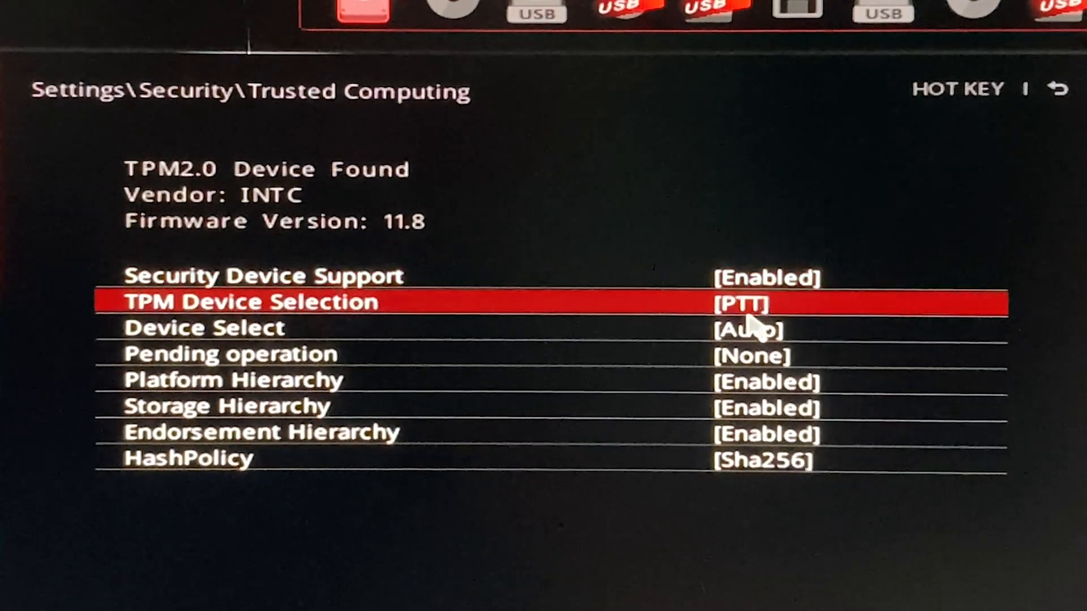
{"action": "left_click", "coordinate": [741, 305]}
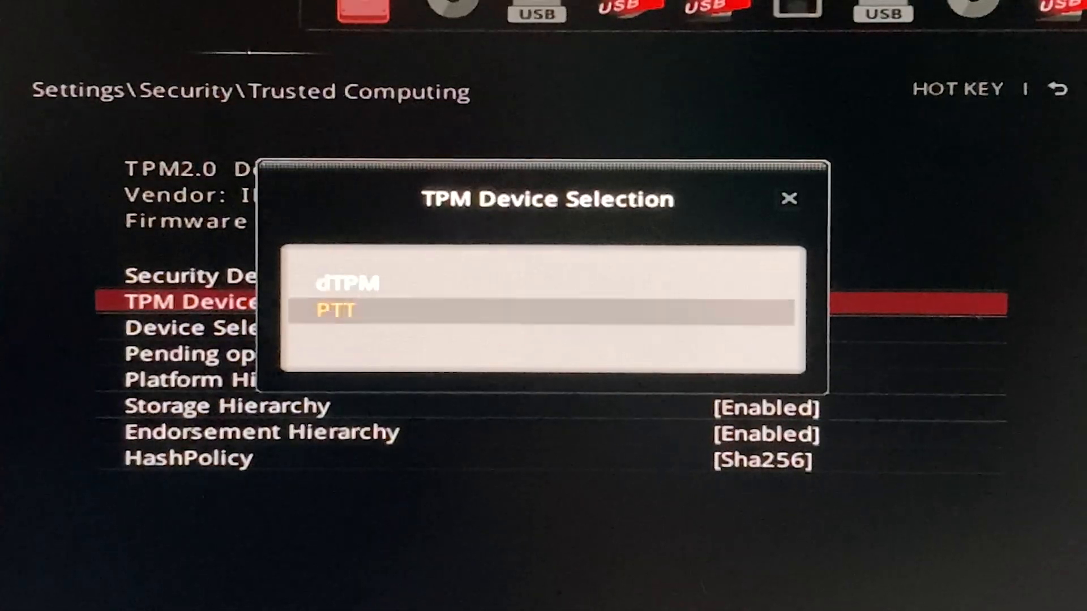
{"action": "left_click", "coordinate": [346, 284]}
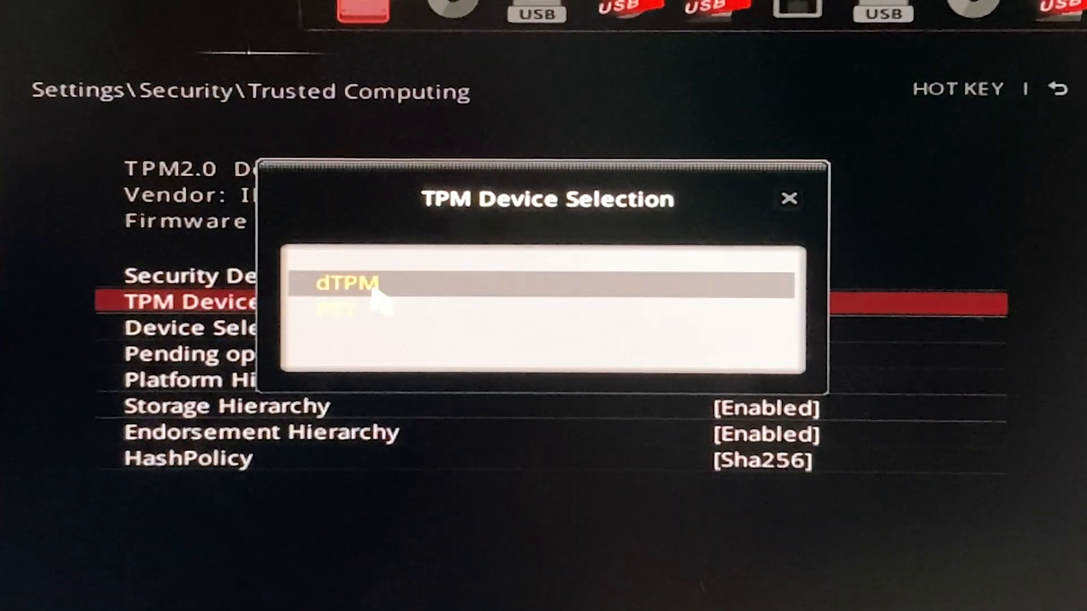